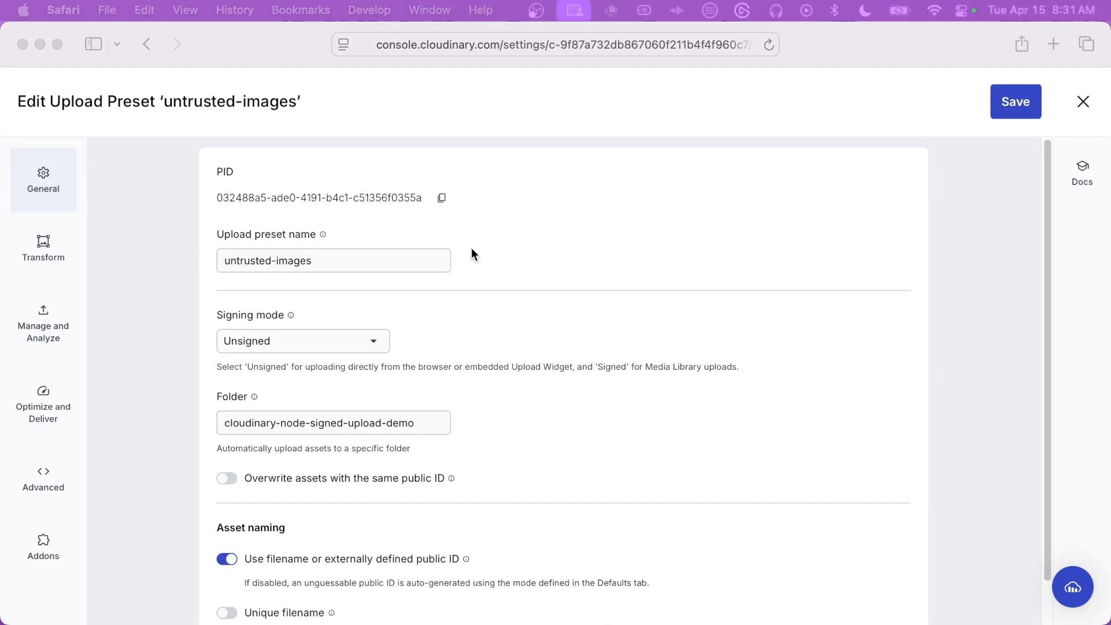
# Review the untrusted-images preset name and its upload folder setting.
pyautogui.click(334, 260)
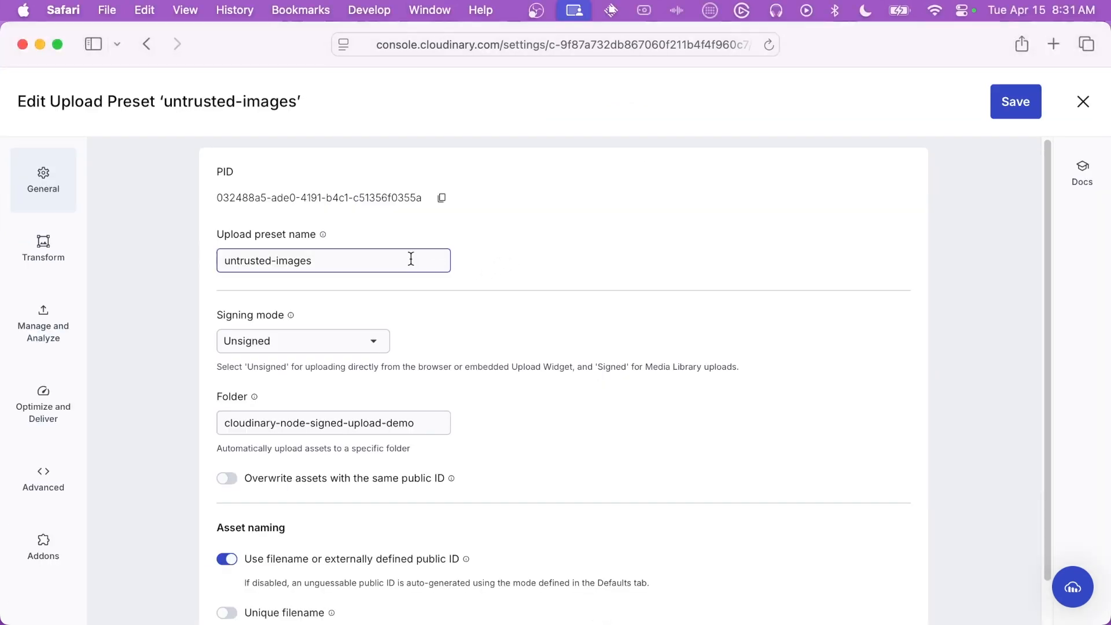
pyautogui.click(333, 261)
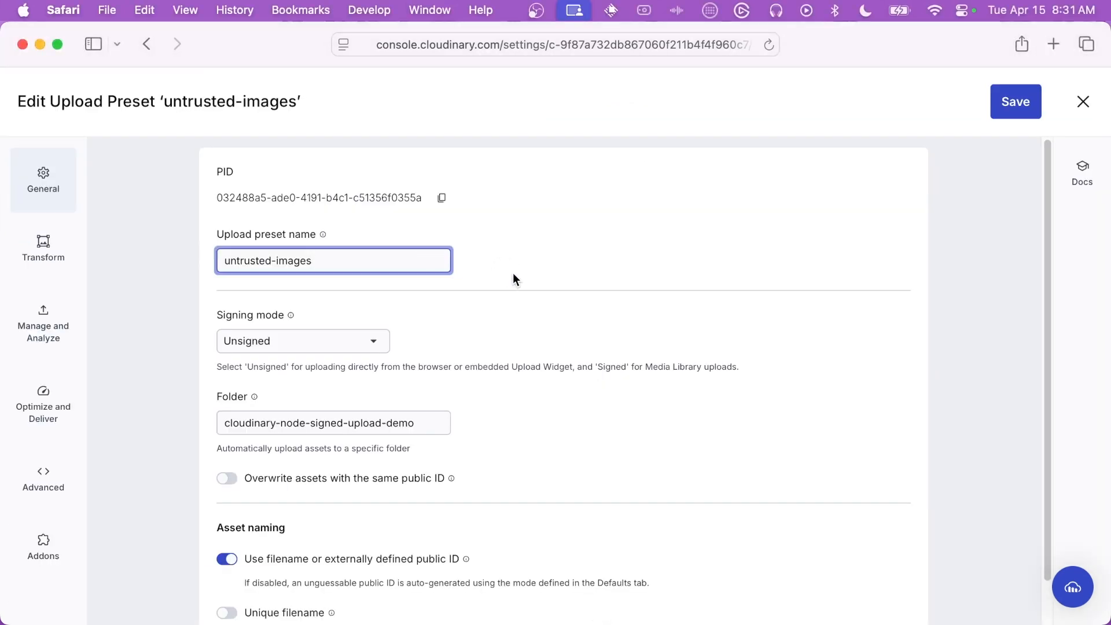
pyautogui.scroll(-3)
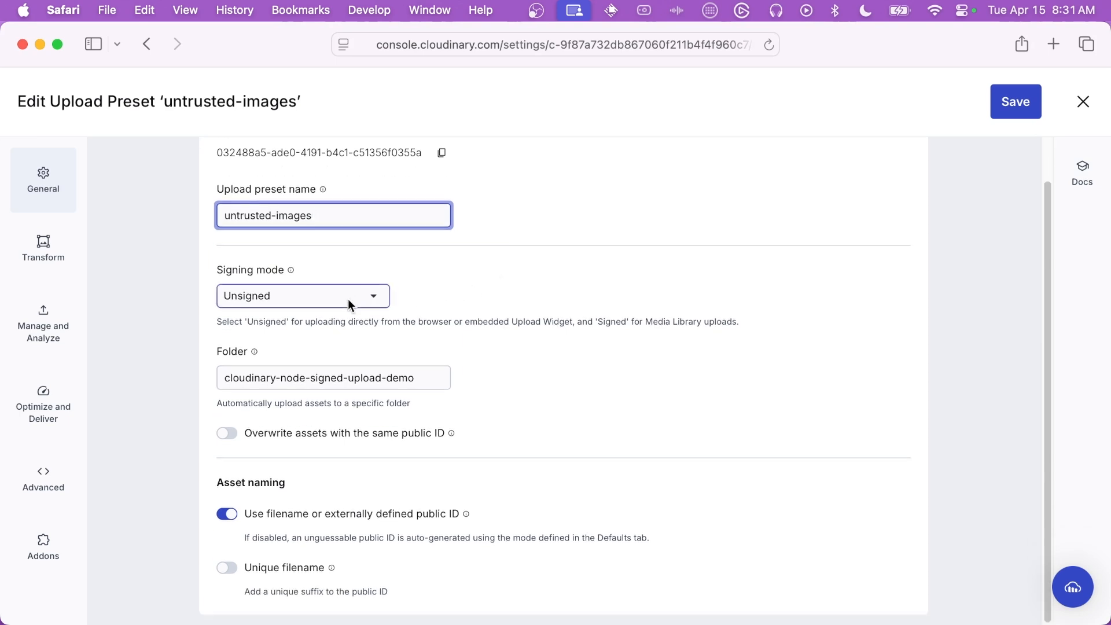
pyautogui.moveTo(428, 319)
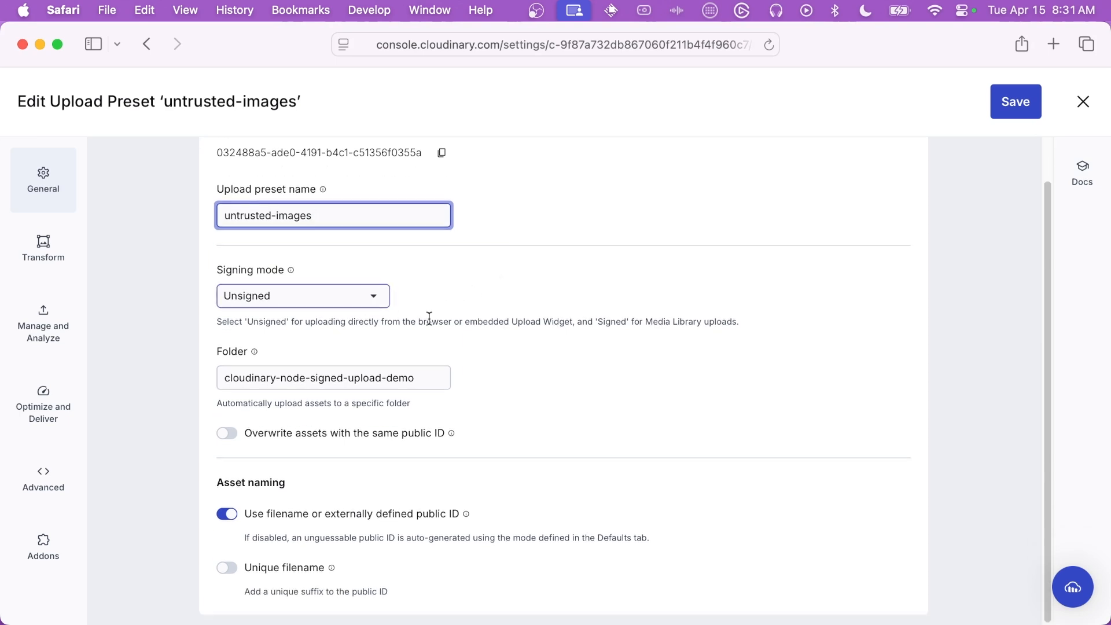
pyautogui.click(333, 377)
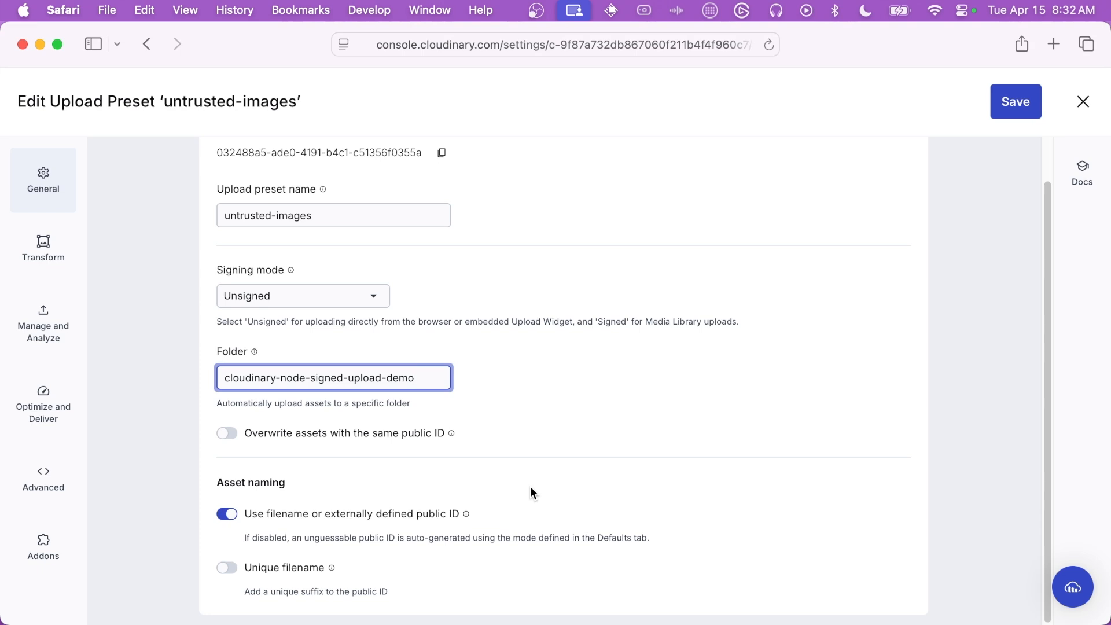
pyautogui.moveTo(544, 530)
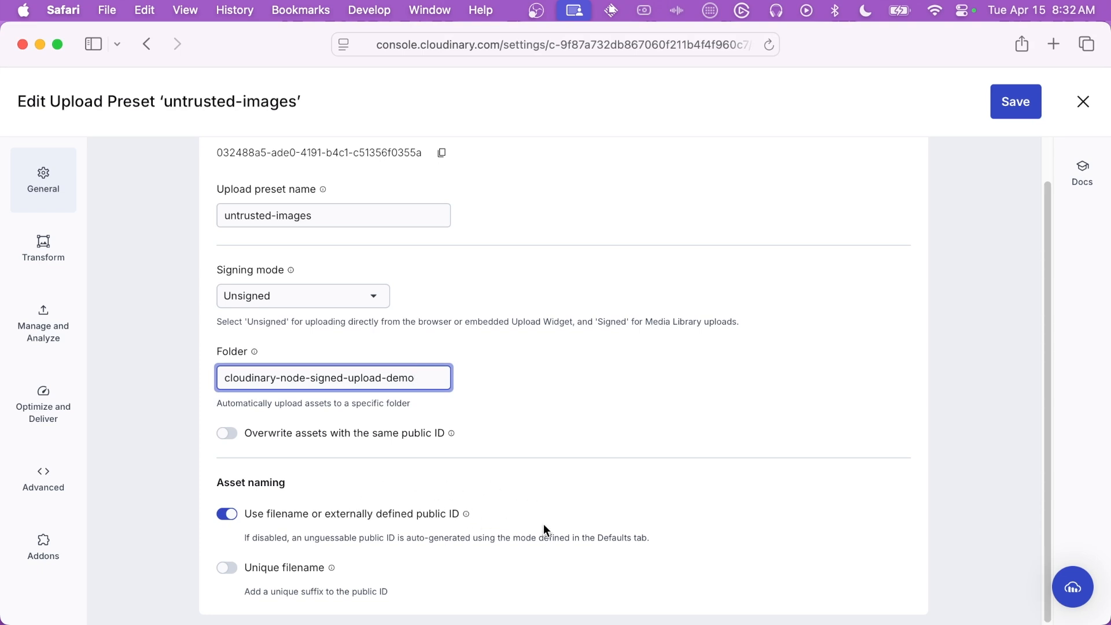
pyautogui.moveTo(100, 251)
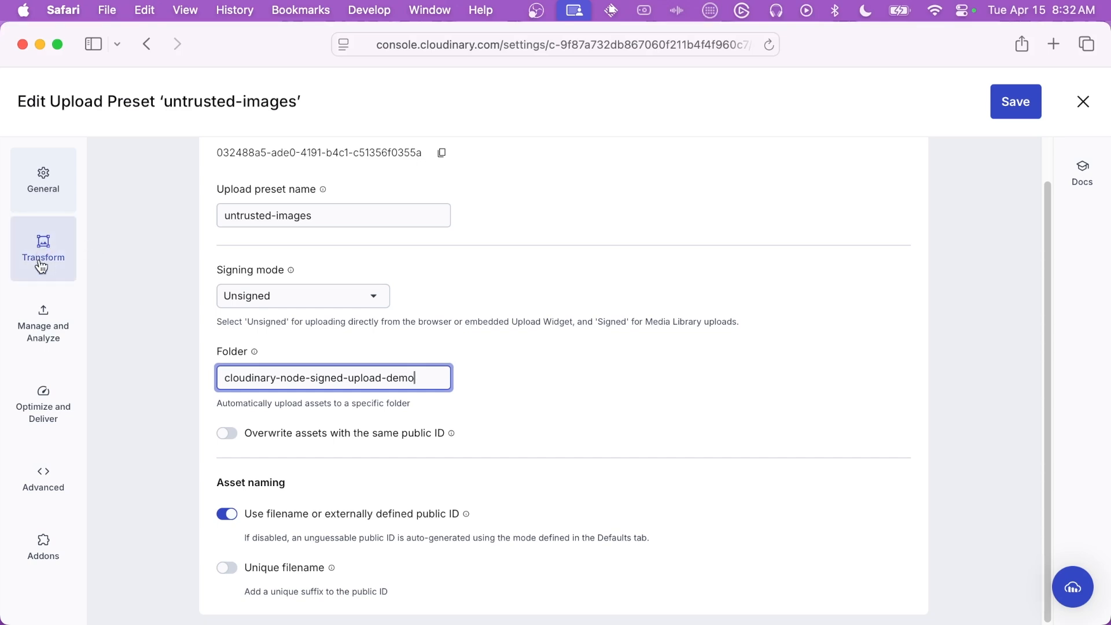
# Confirm the e_grayscale incoming transformation, save the preset, and switch to VS Code.
pyautogui.click(43, 249)
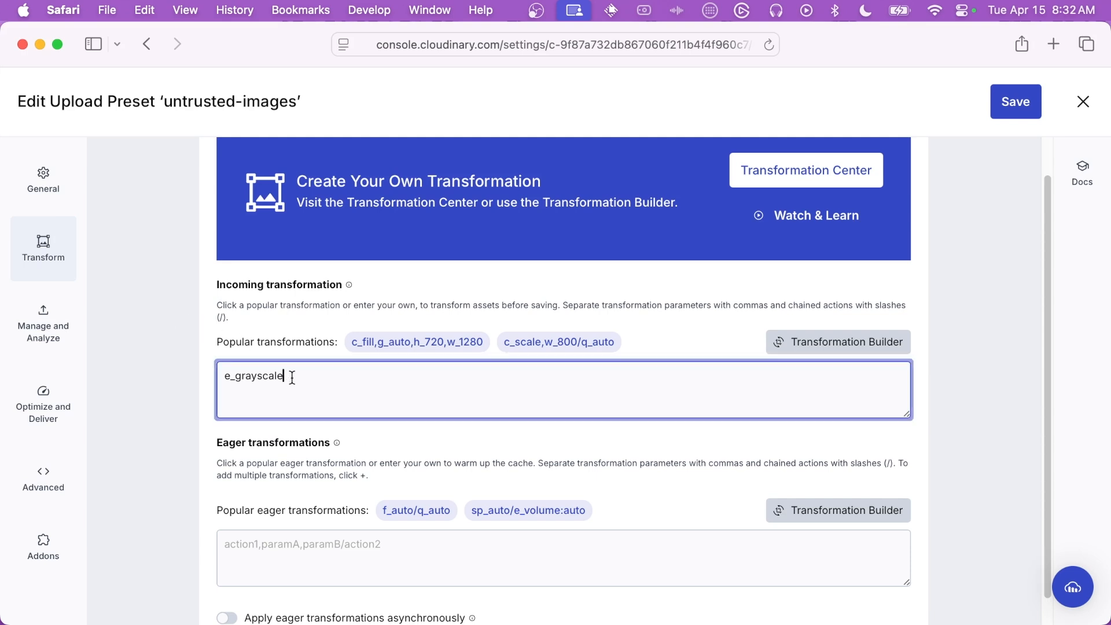
pyautogui.moveTo(318, 381)
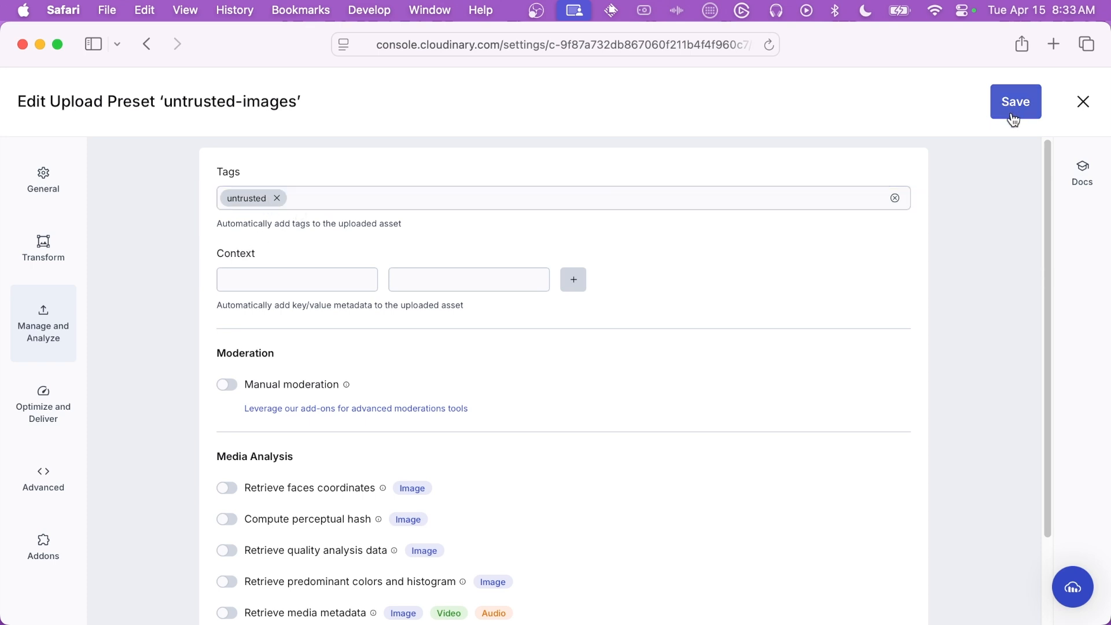
pyautogui.click(1015, 101)
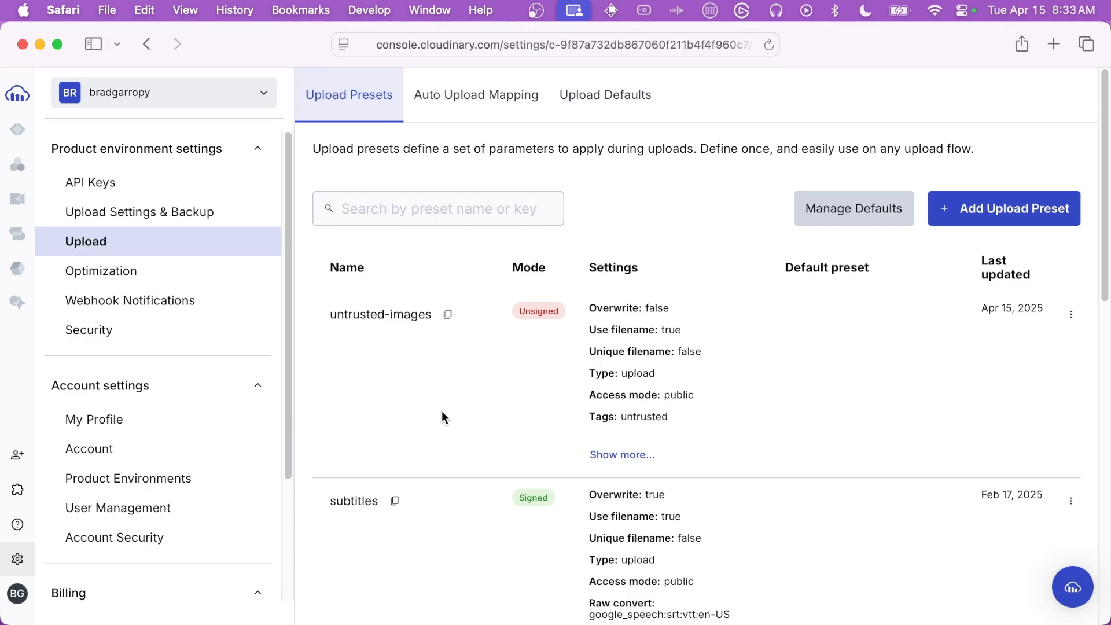
pyautogui.press('cmd+tab')
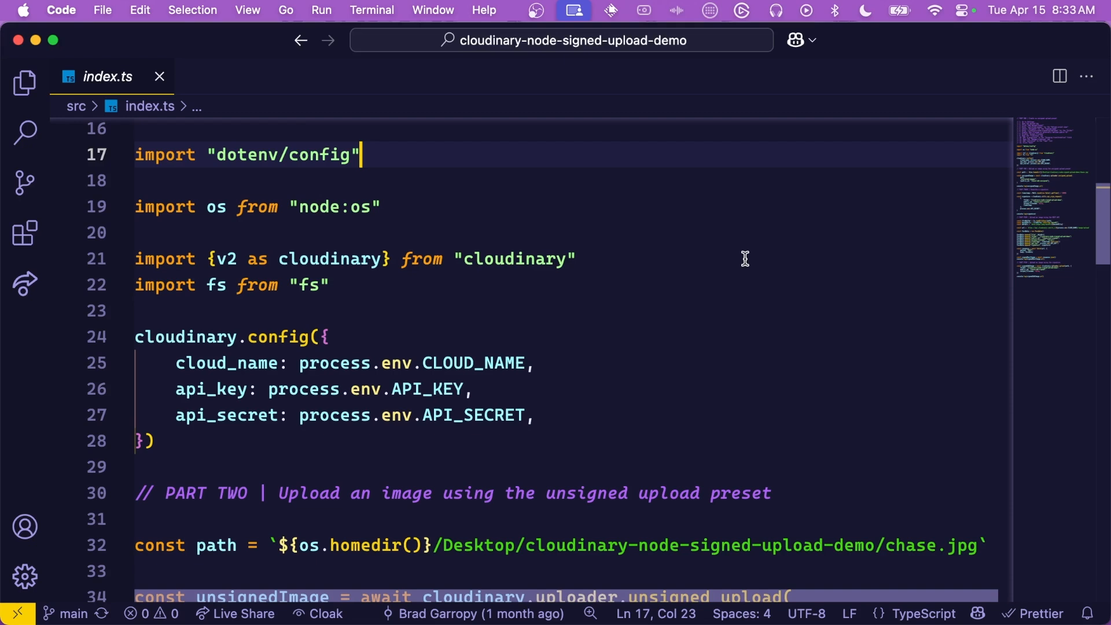
pyautogui.click(580, 259)
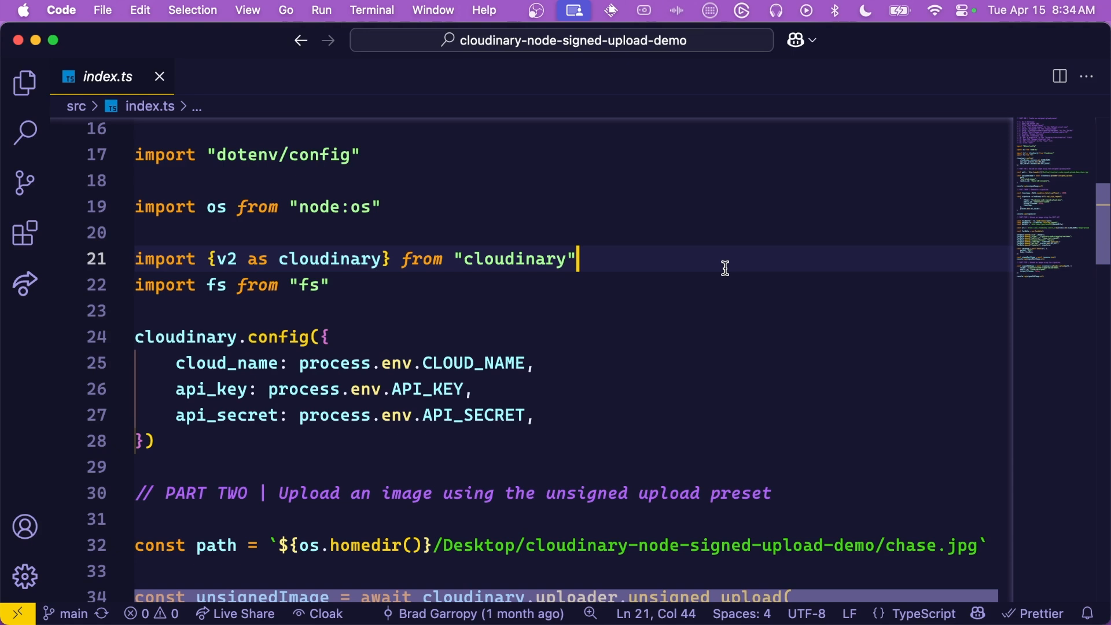
pyautogui.click(328, 336)
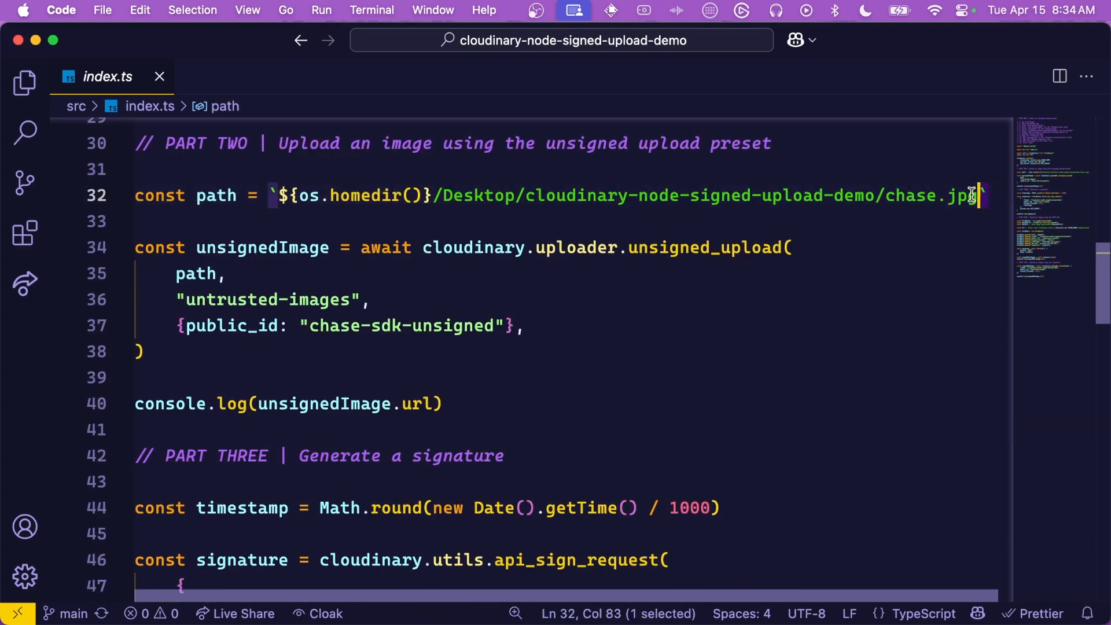
pyautogui.moveTo(974, 196); pyautogui.dragTo(425, 196)
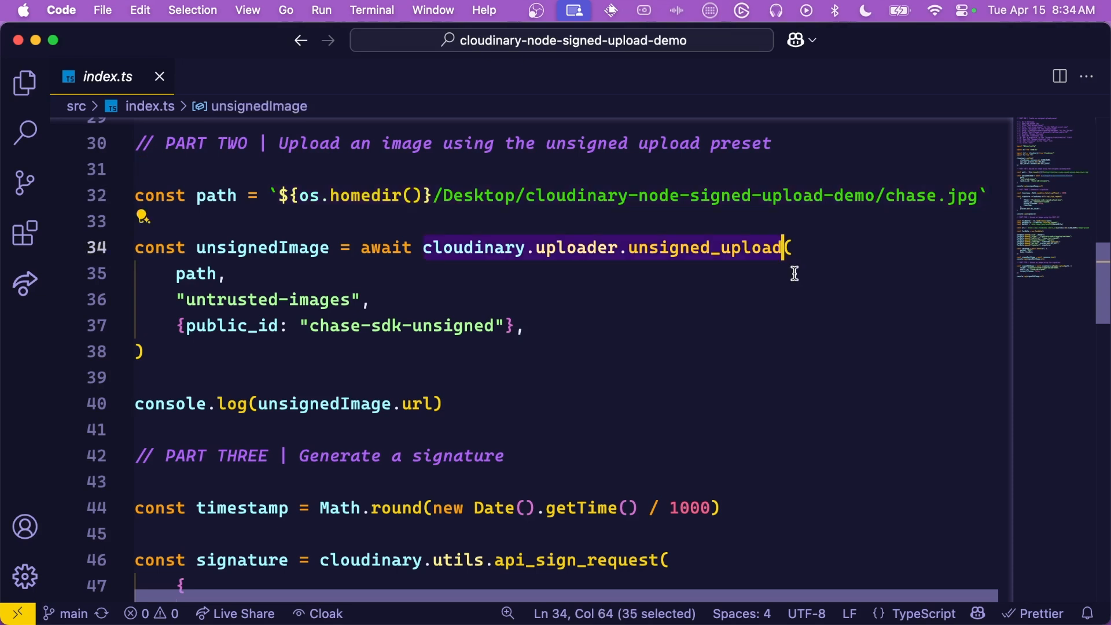
pyautogui.moveTo(497, 285)
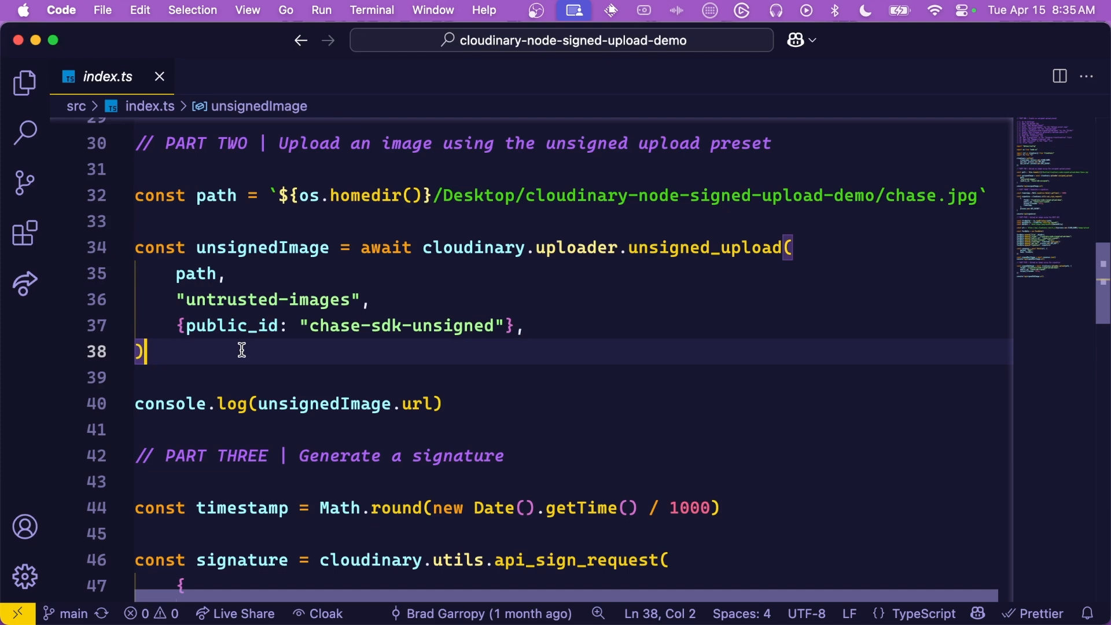
pyautogui.click(444, 402)
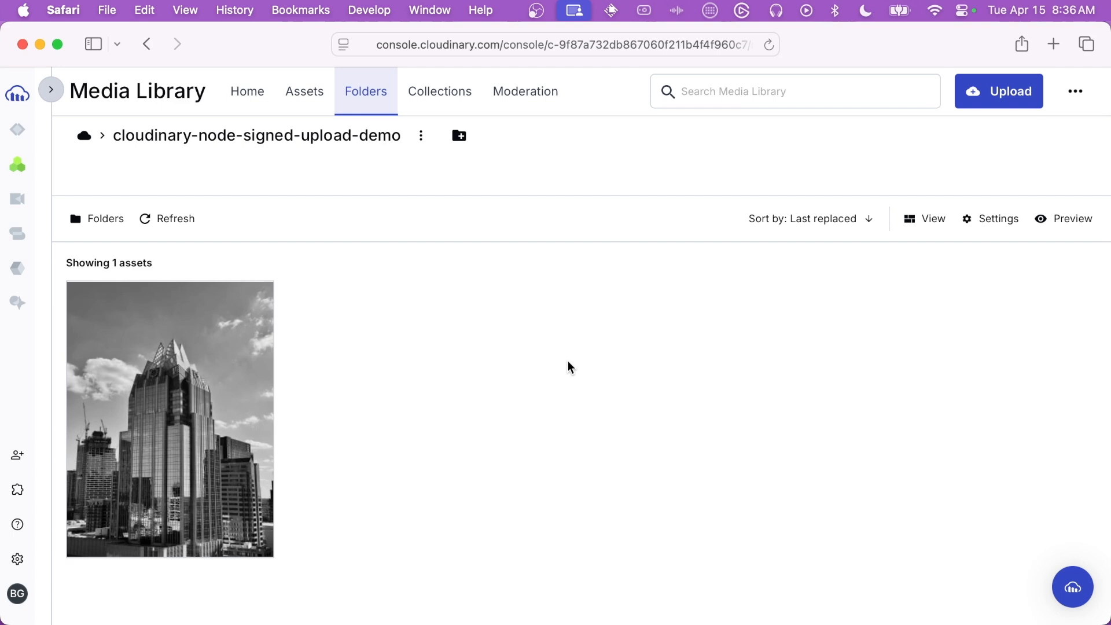
pyautogui.moveTo(357, 431)
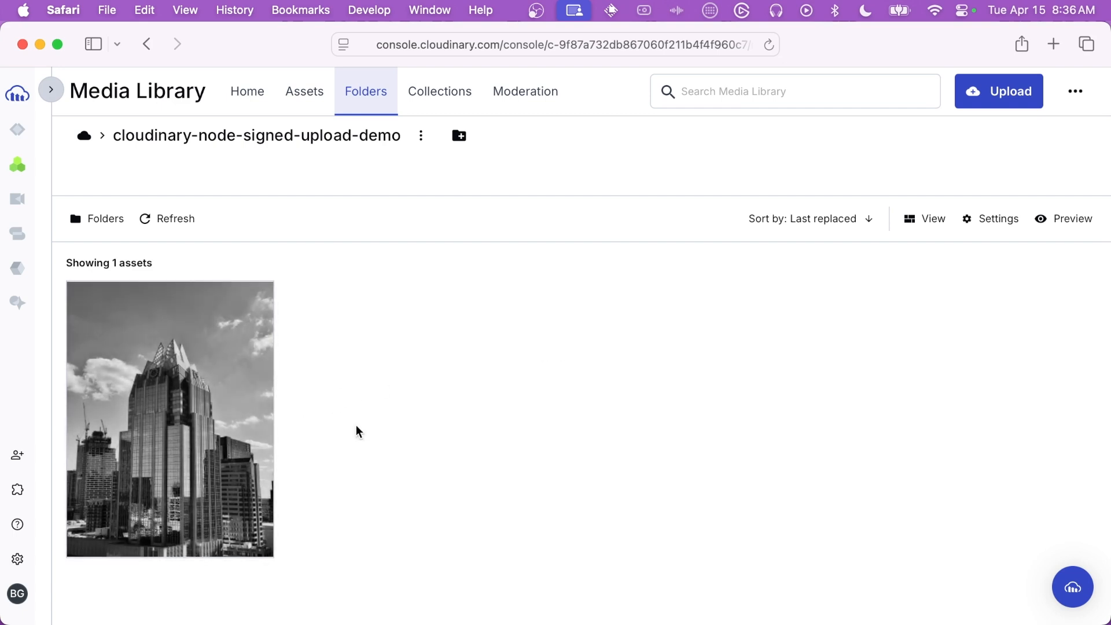
pyautogui.moveTo(367, 447)
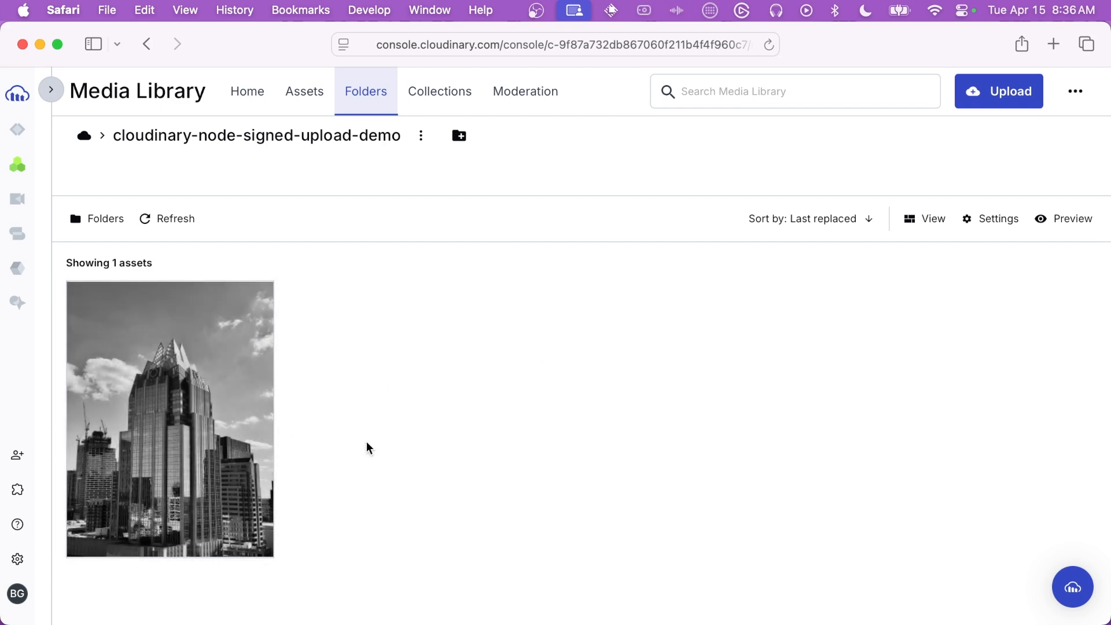
pyautogui.moveTo(243, 406)
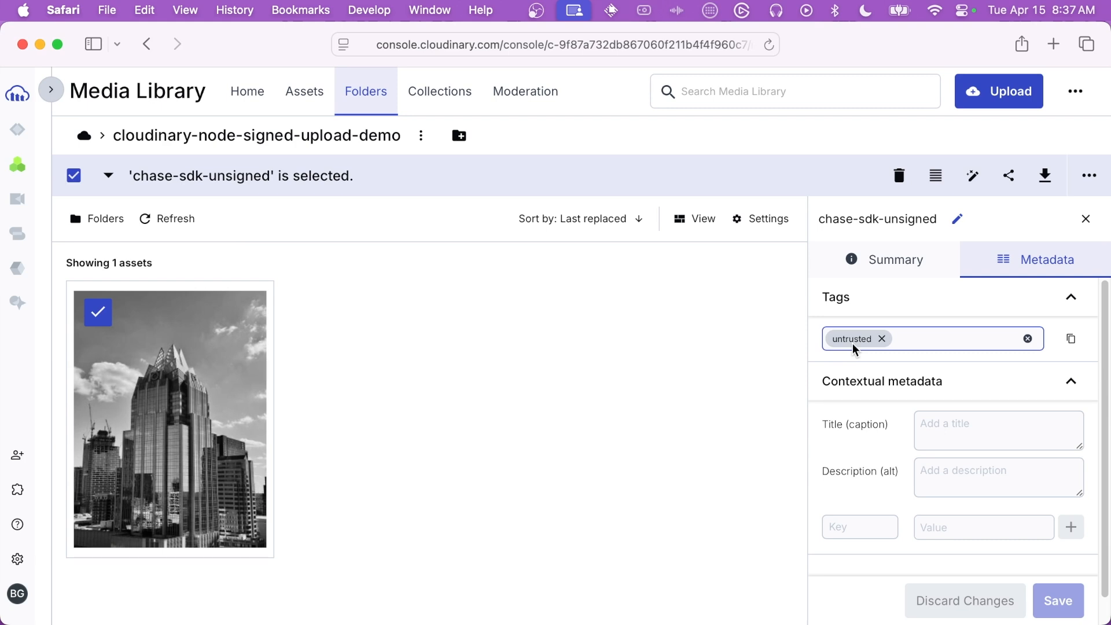
pyautogui.moveTo(855, 350)
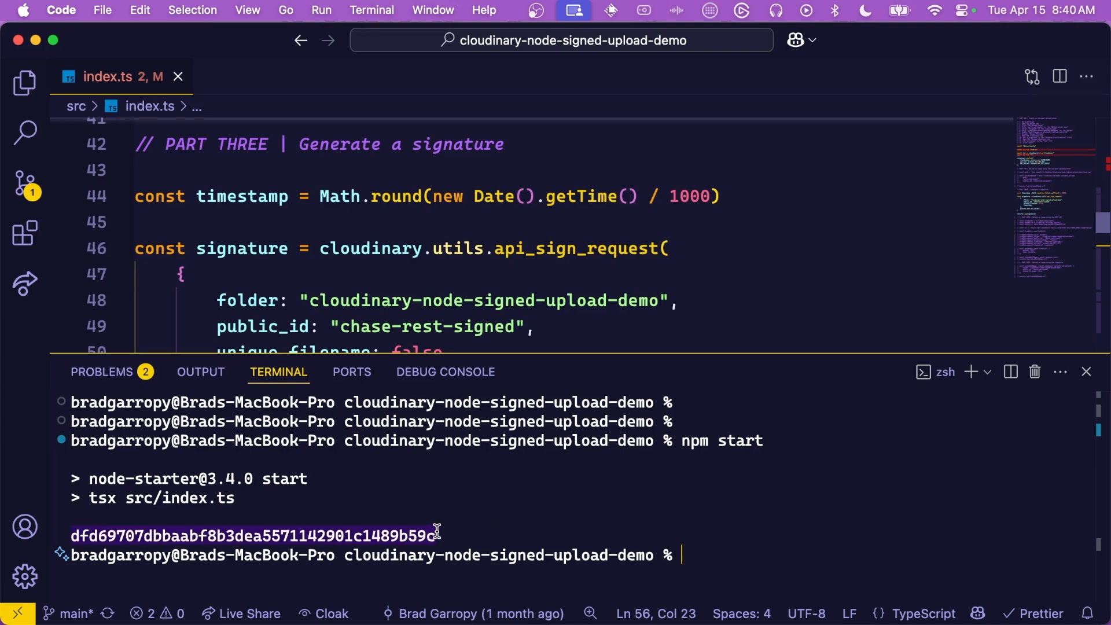
pyautogui.moveTo(447, 529)
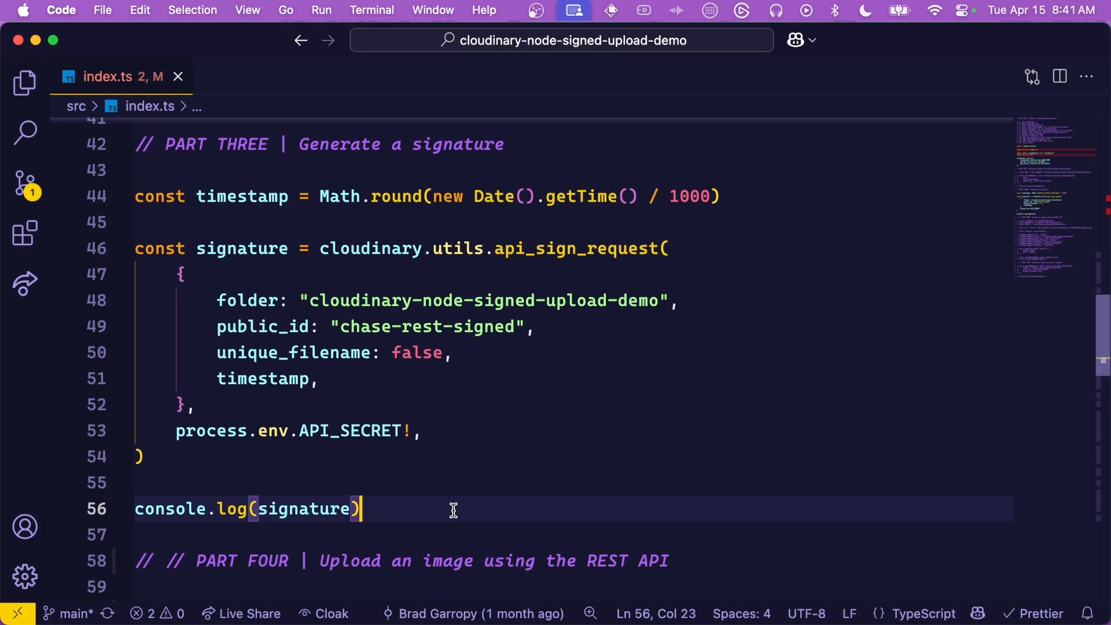
# Scroll to the PART FOUR REST API upload code building the data URI and signed form data.
pyautogui.scroll(-3)
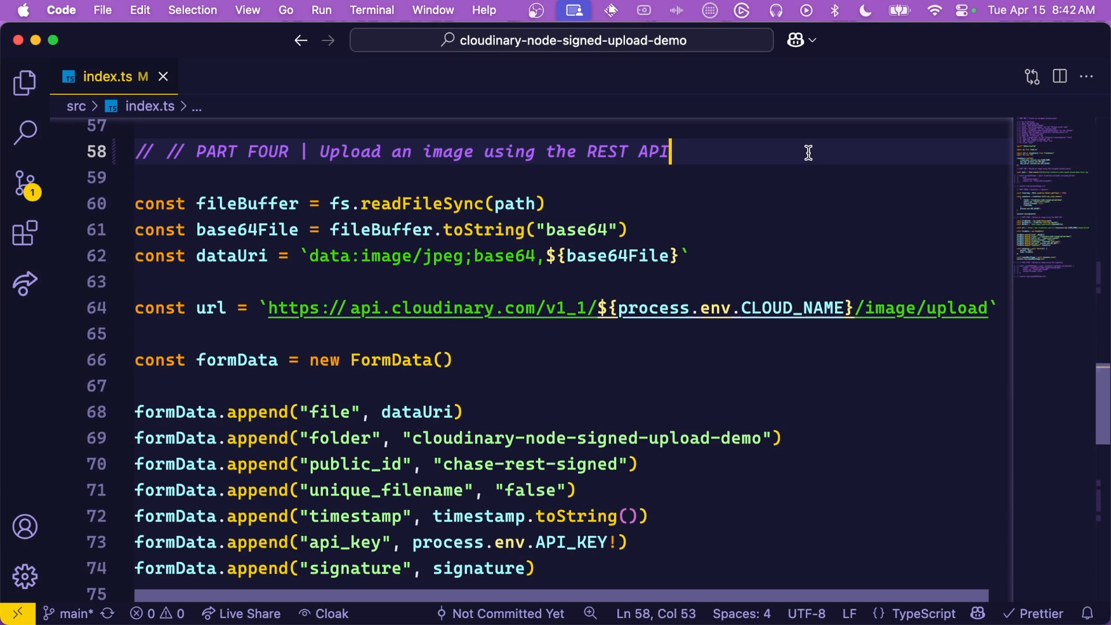
pyautogui.moveTo(700, 152)
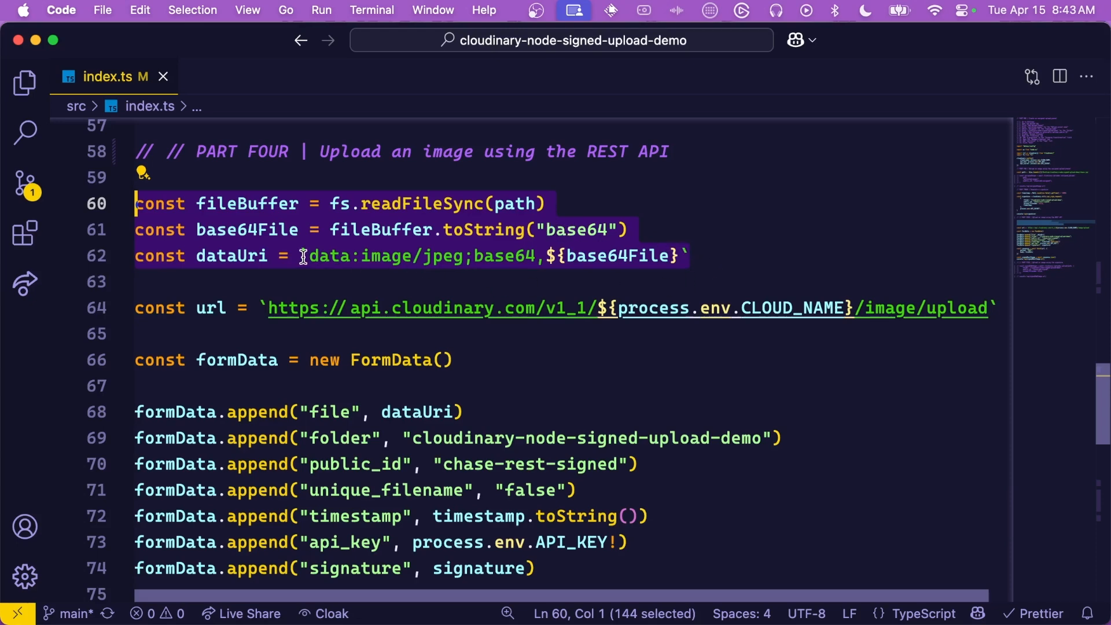
pyautogui.moveTo(454, 257)
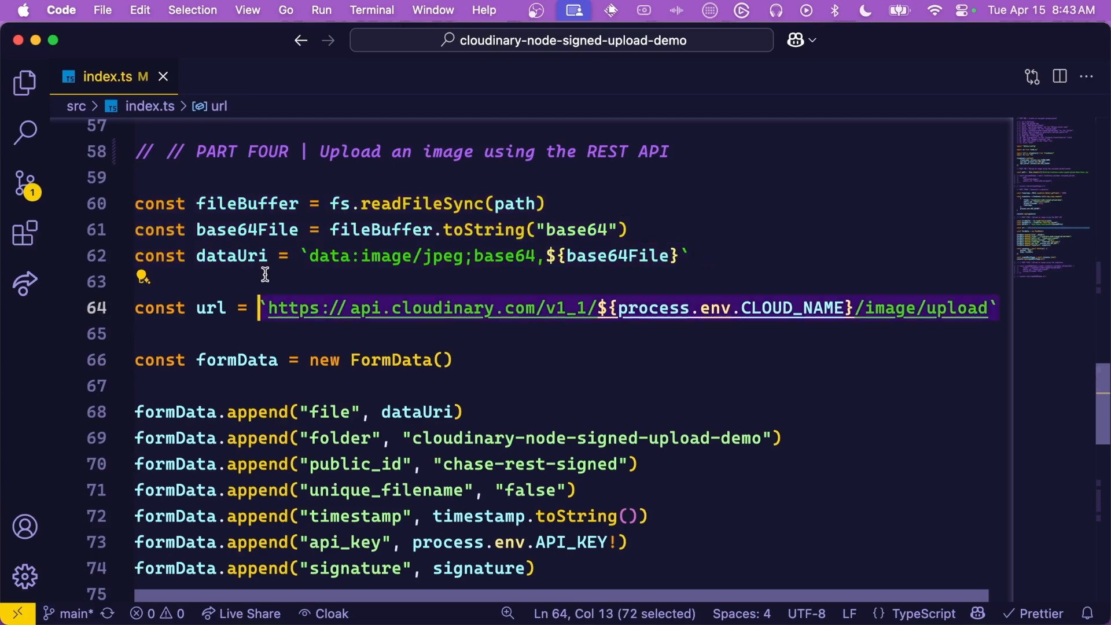
pyautogui.moveTo(480, 327)
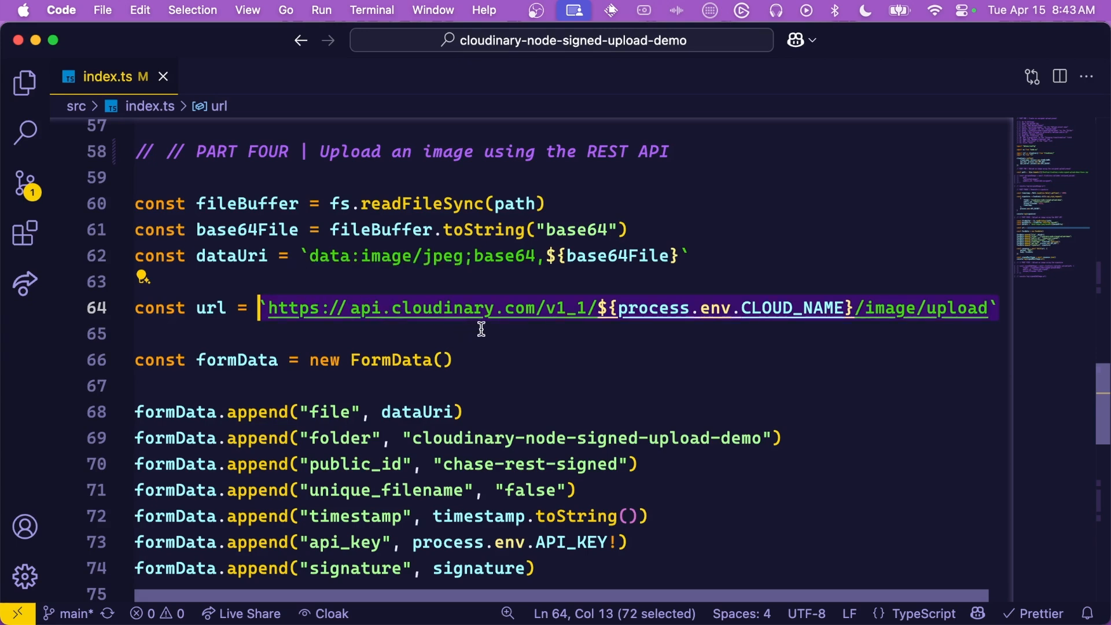
pyautogui.moveTo(783, 308)
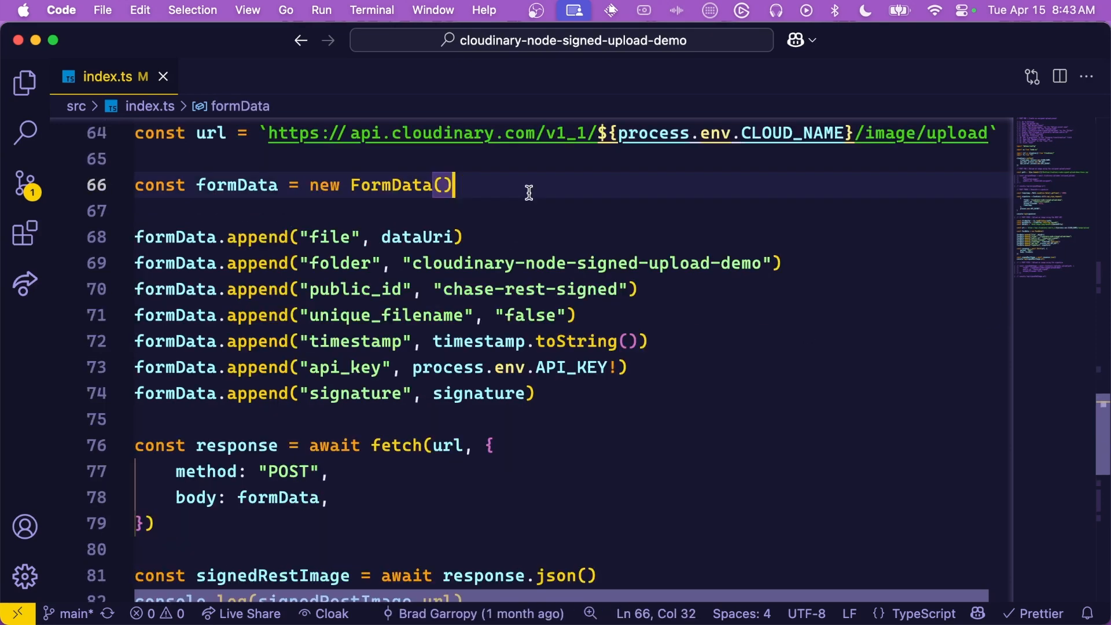
pyautogui.moveTo(533, 204)
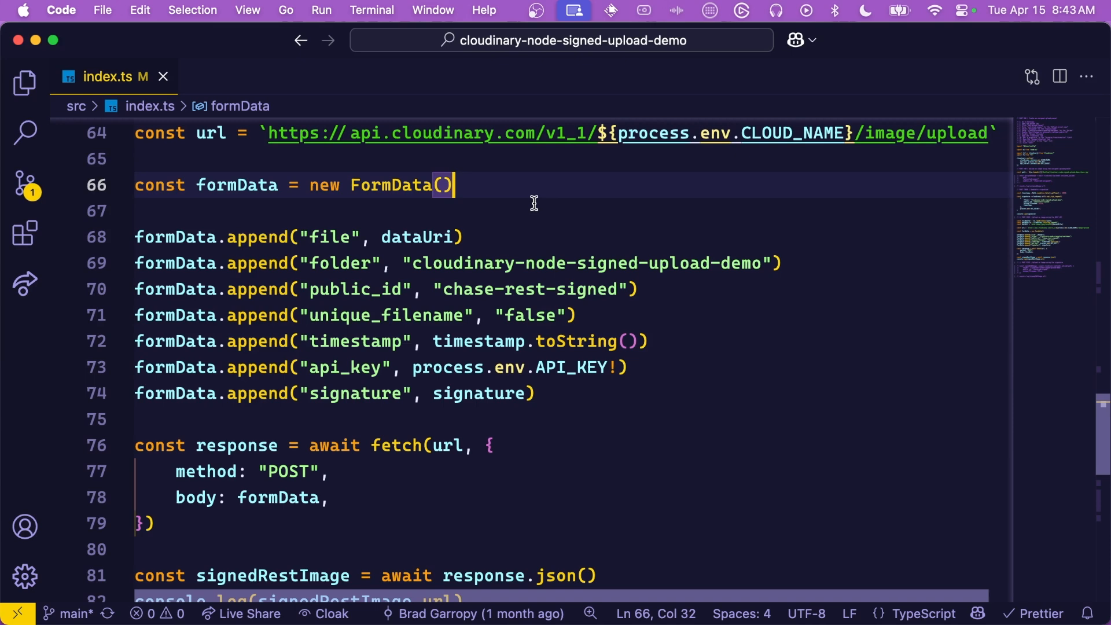
# Select the dataUri, url, formData and fetch lines of the PART FOUR block for review.
pyautogui.moveTo(135, 236); pyautogui.dragTo(637, 289)
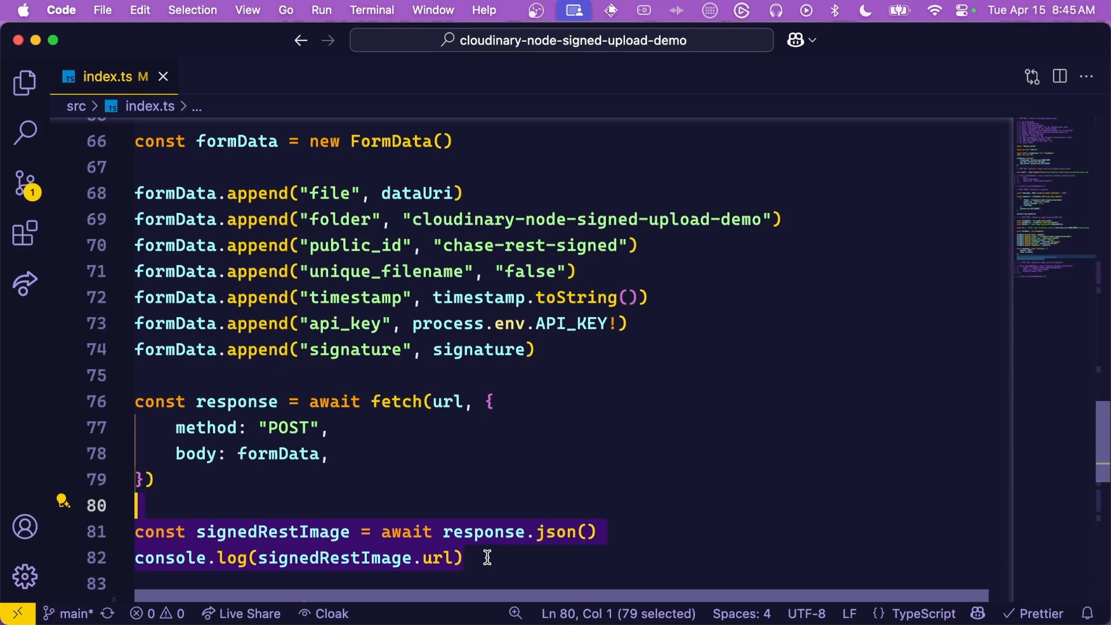
pyautogui.click(466, 557)
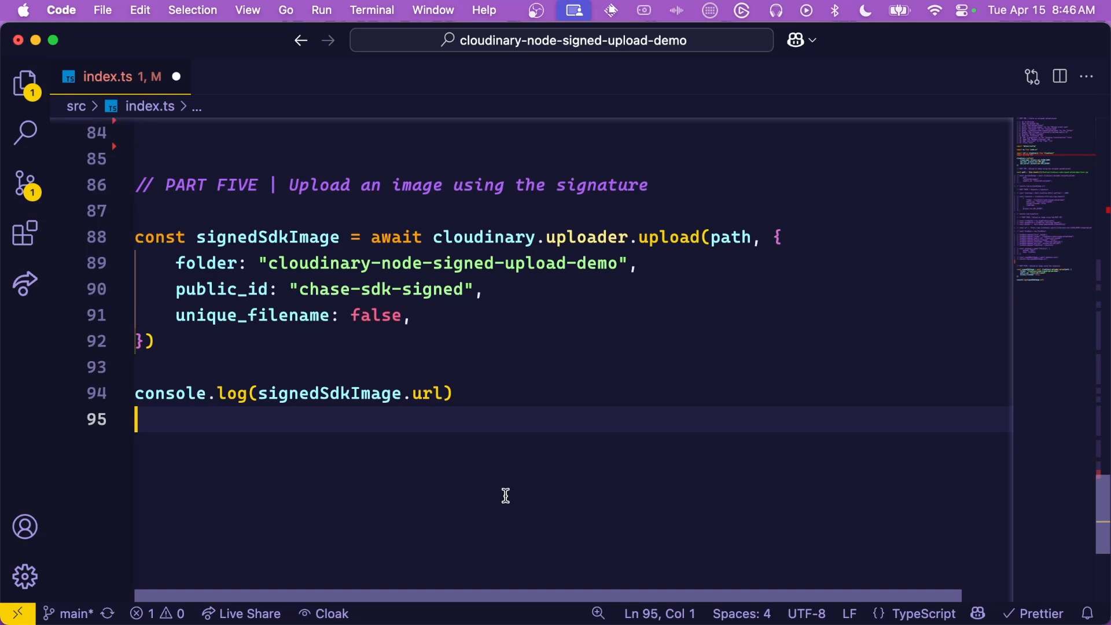
pyautogui.moveTo(600, 347)
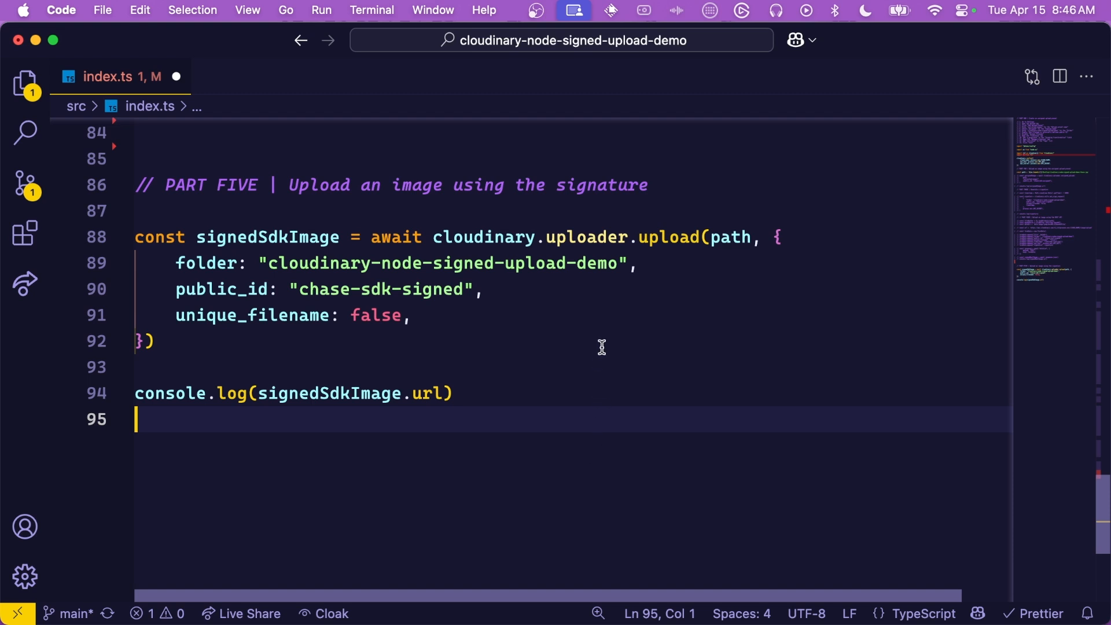
# Review the PART FIVE SDK upload's path argument and its chase-sdk-signed public_id.
pyautogui.doubleClick(668, 236)
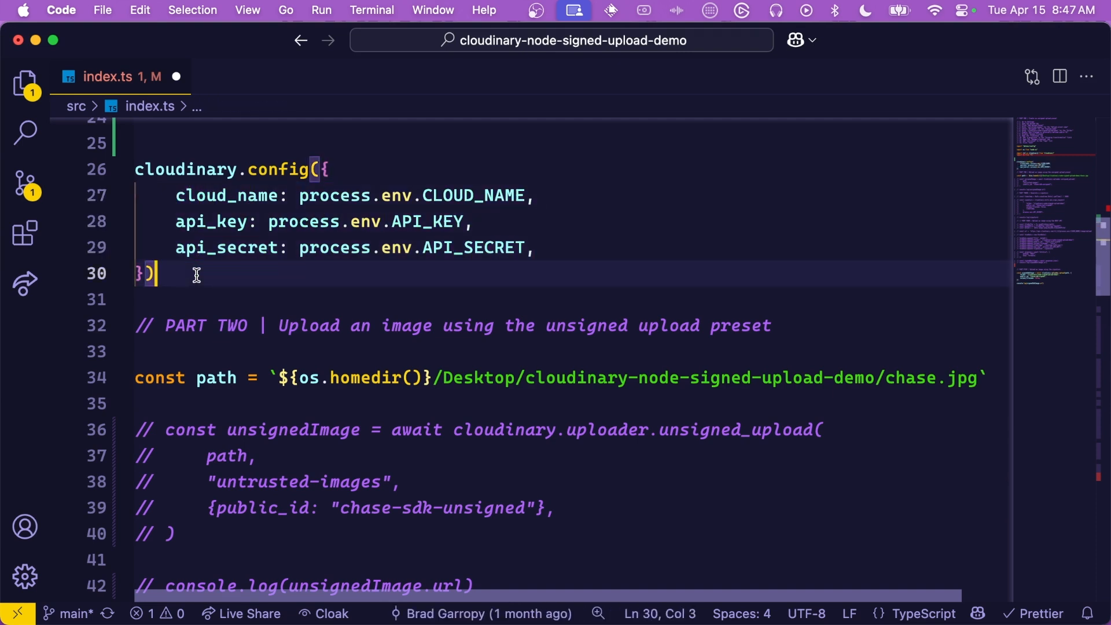
pyautogui.moveTo(256, 271)
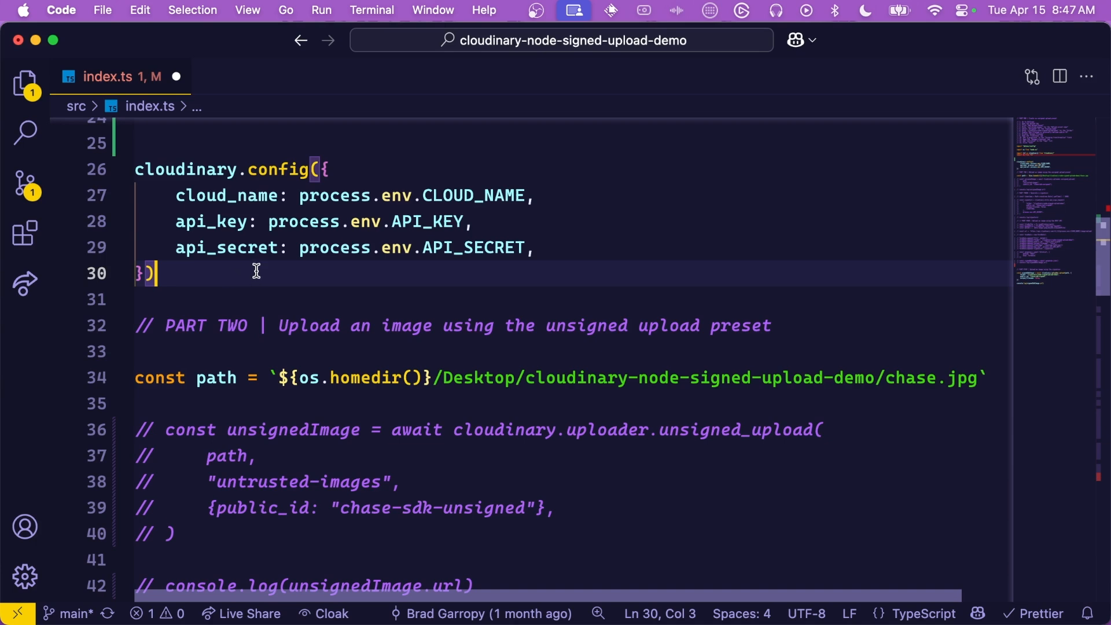
pyautogui.scroll(-3)
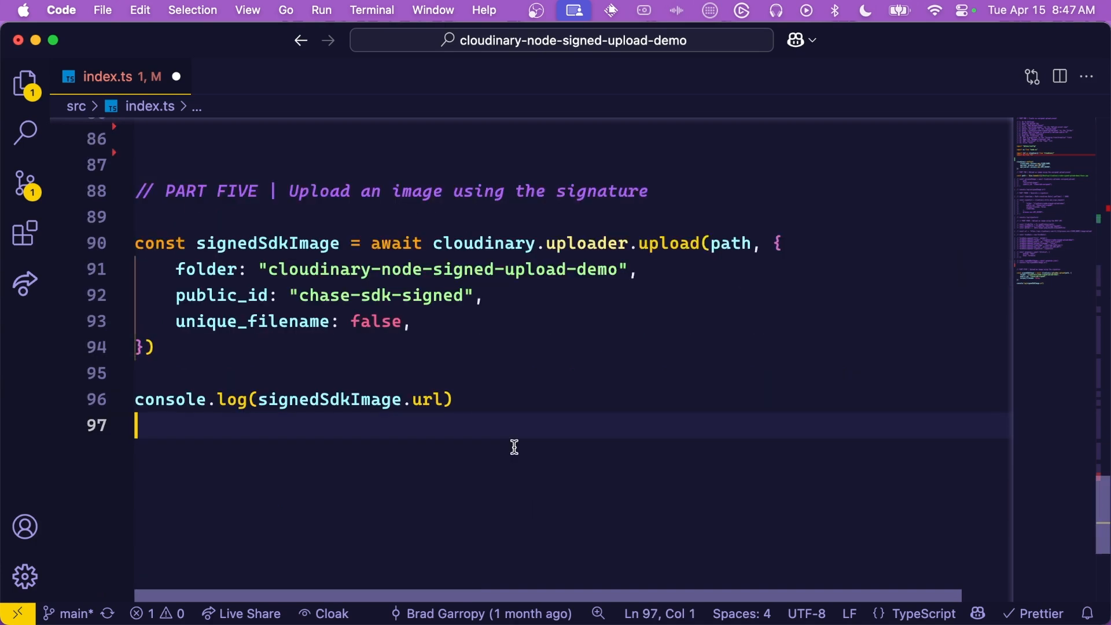
pyautogui.doubleClick(667, 243)
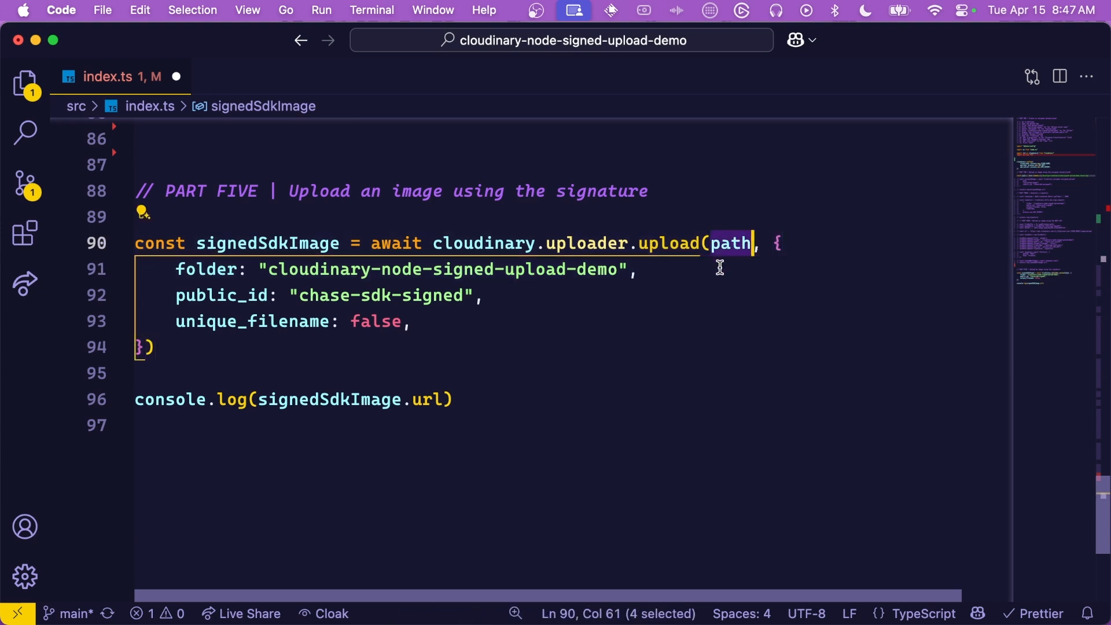
pyautogui.click(485, 295)
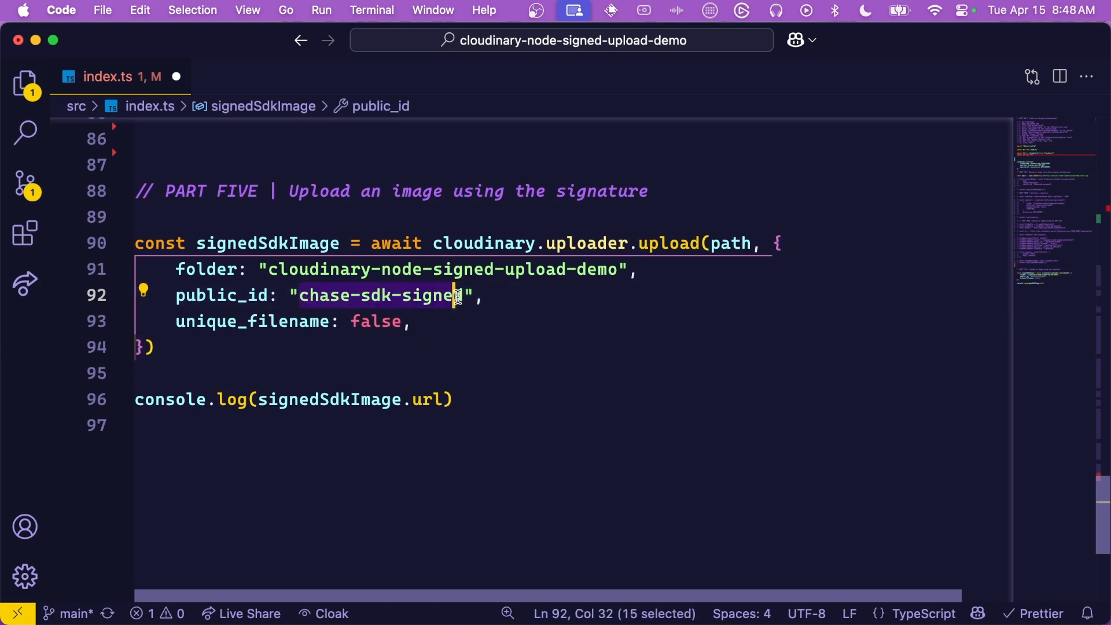
pyautogui.press('shift+right')
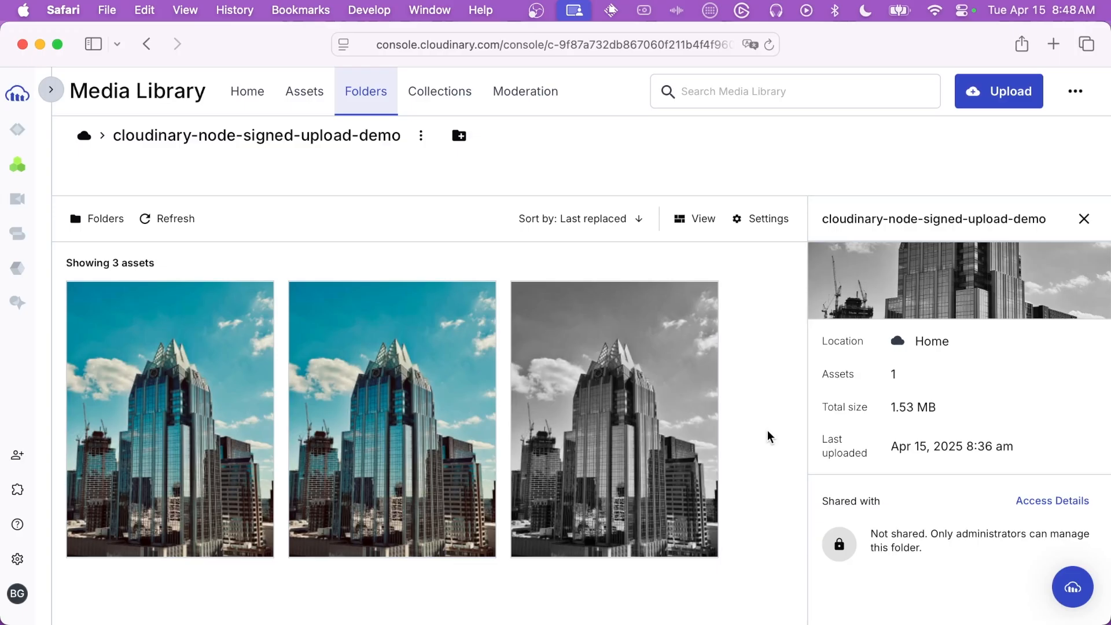
pyautogui.moveTo(638, 435)
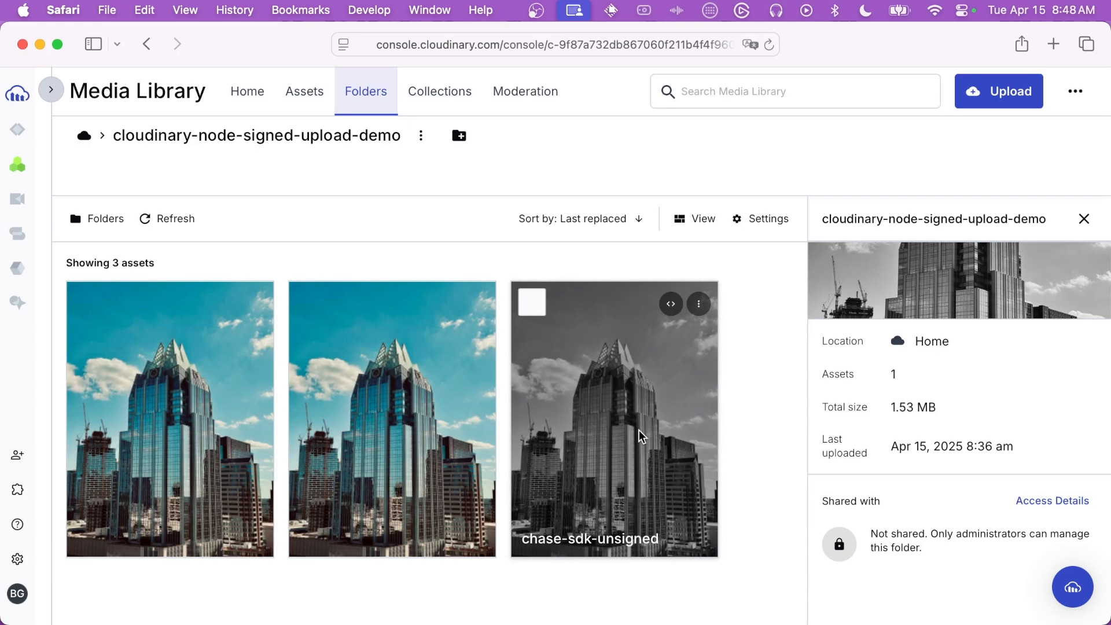
pyautogui.moveTo(641, 436)
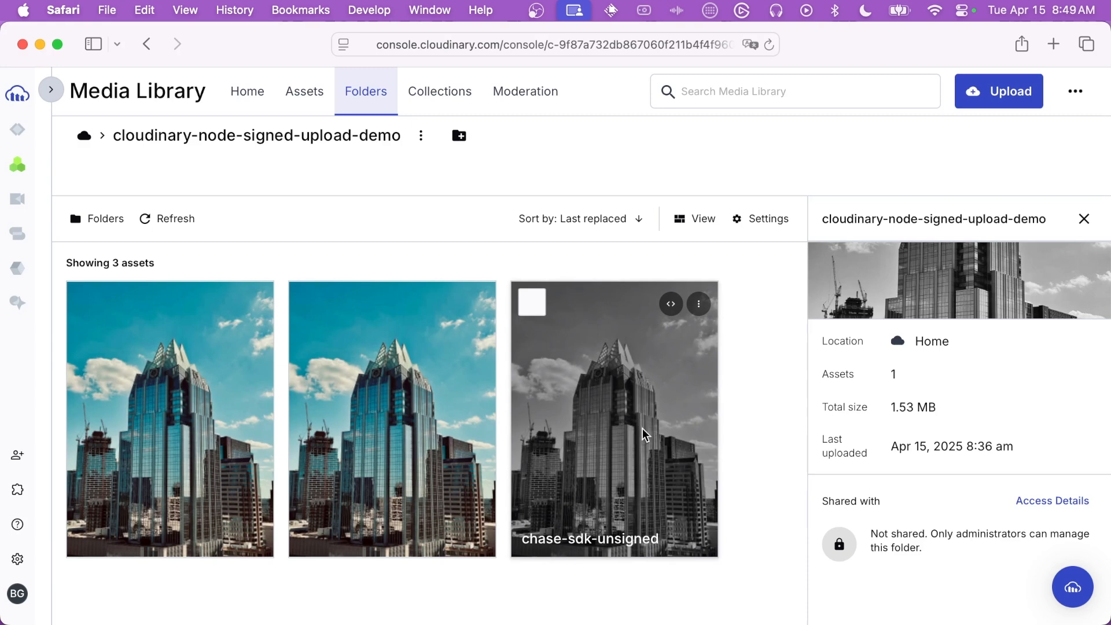
pyautogui.moveTo(458, 457)
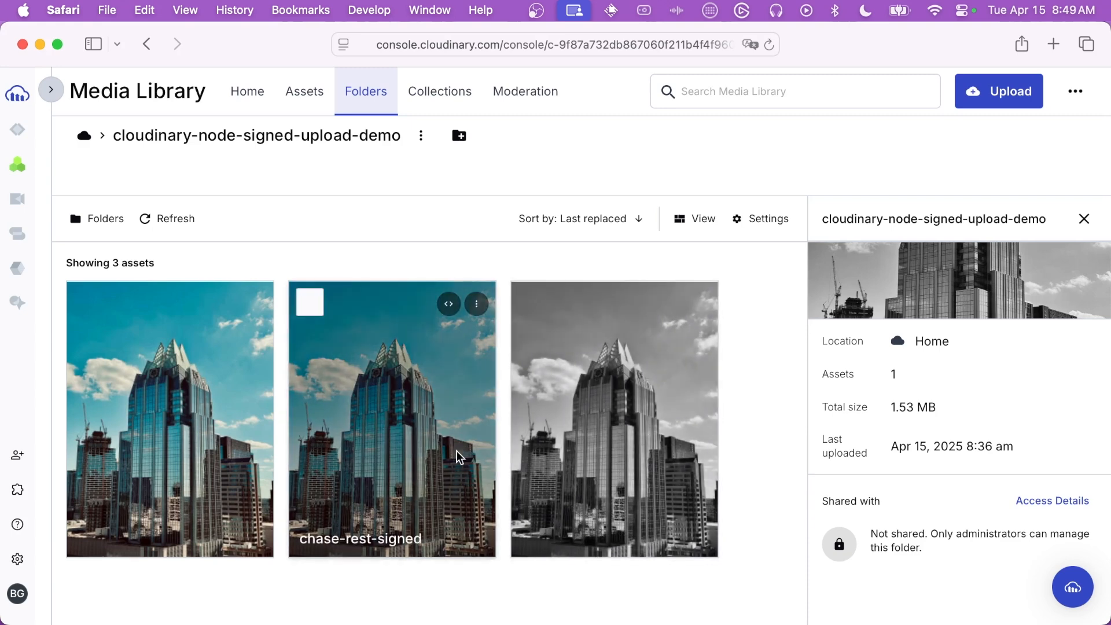